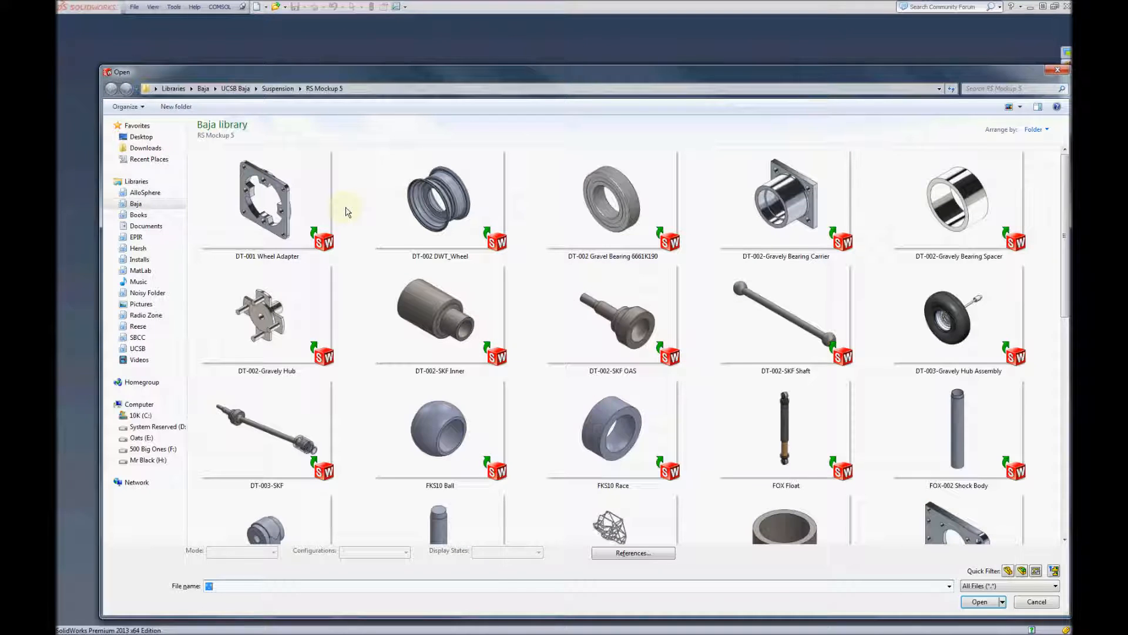
Open the DT-001 Wheel Adapter part from the RS Mockup 5 Baja folder
click(266, 201)
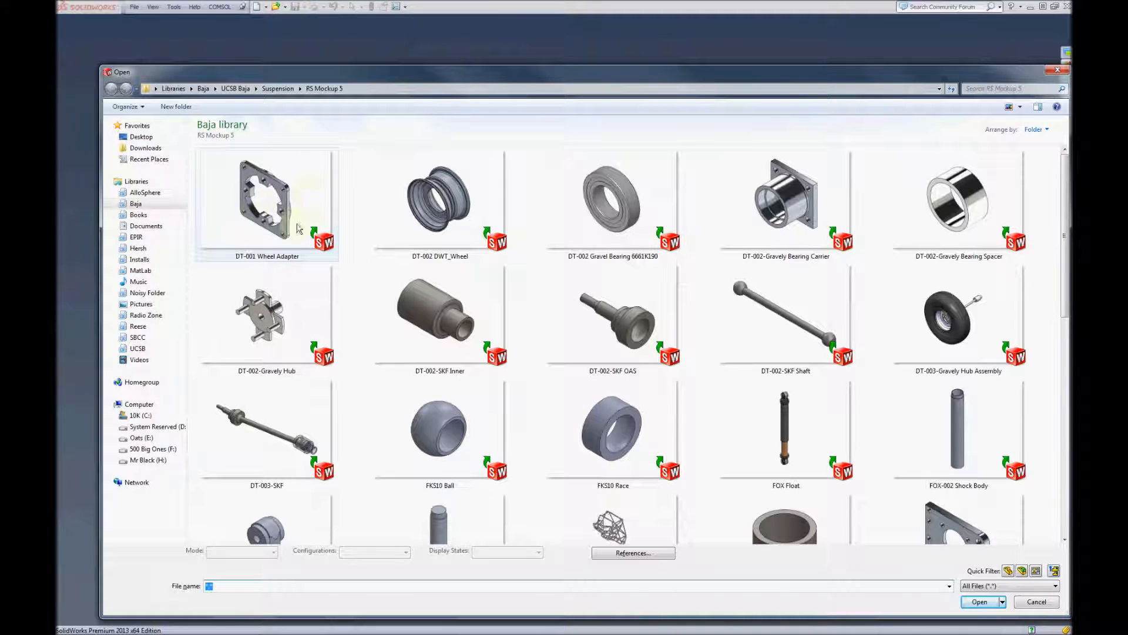
mouse_move(267, 202)
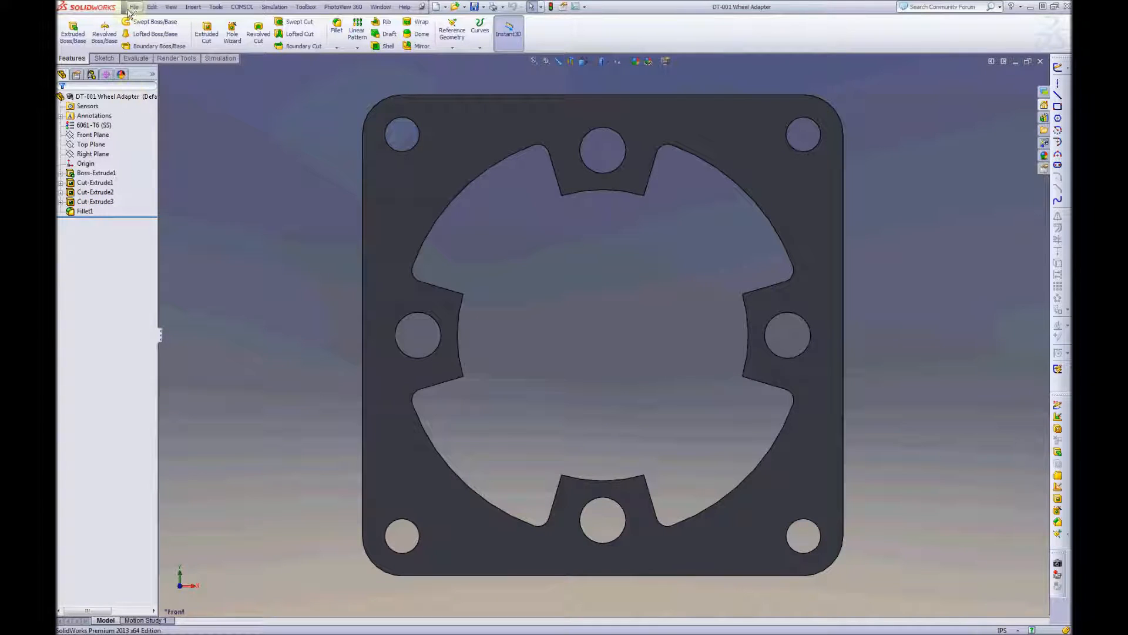
Start a new drawing (Draw6) from the opened wheel adapter part
click(134, 6)
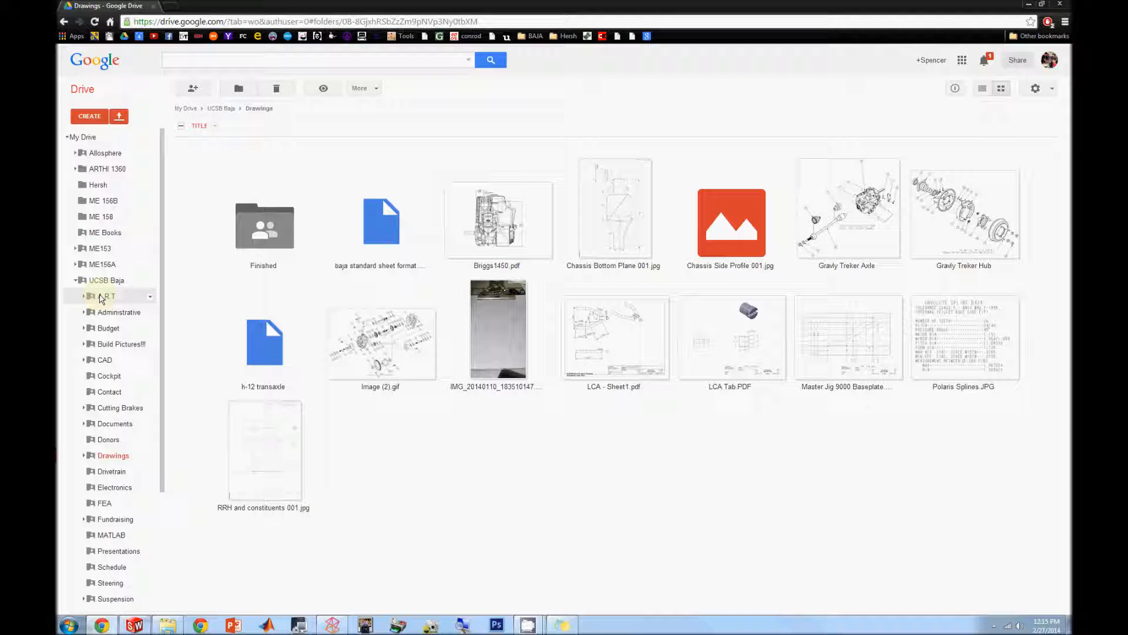
click(112, 455)
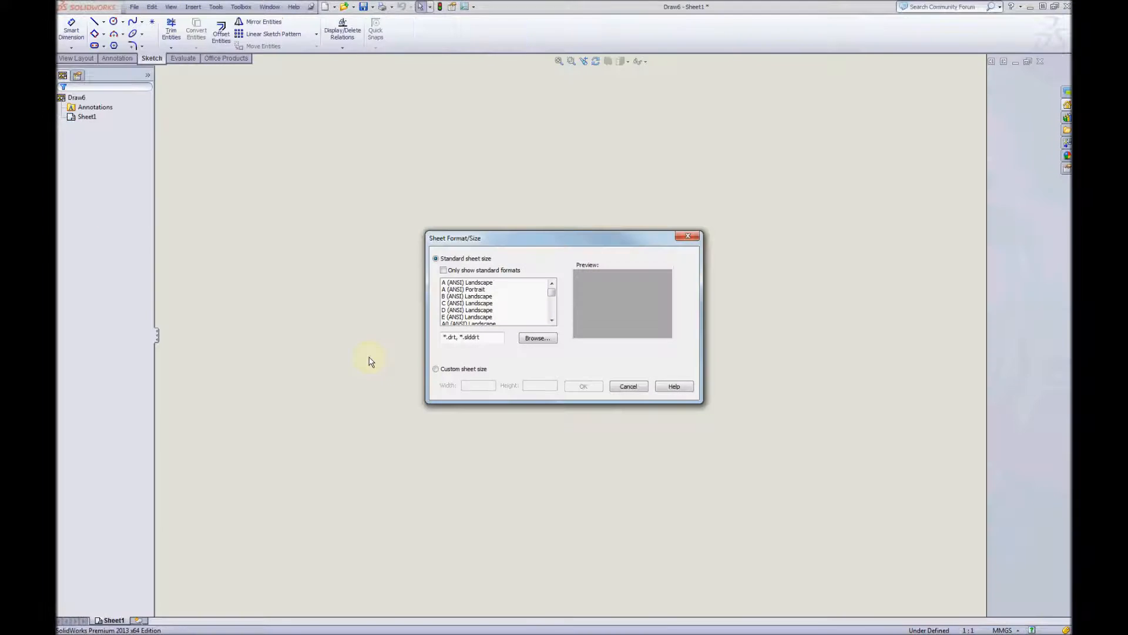
Browse to the custom UCSB Racing Baja .slddrt sheet format and confirm it
click(552, 301)
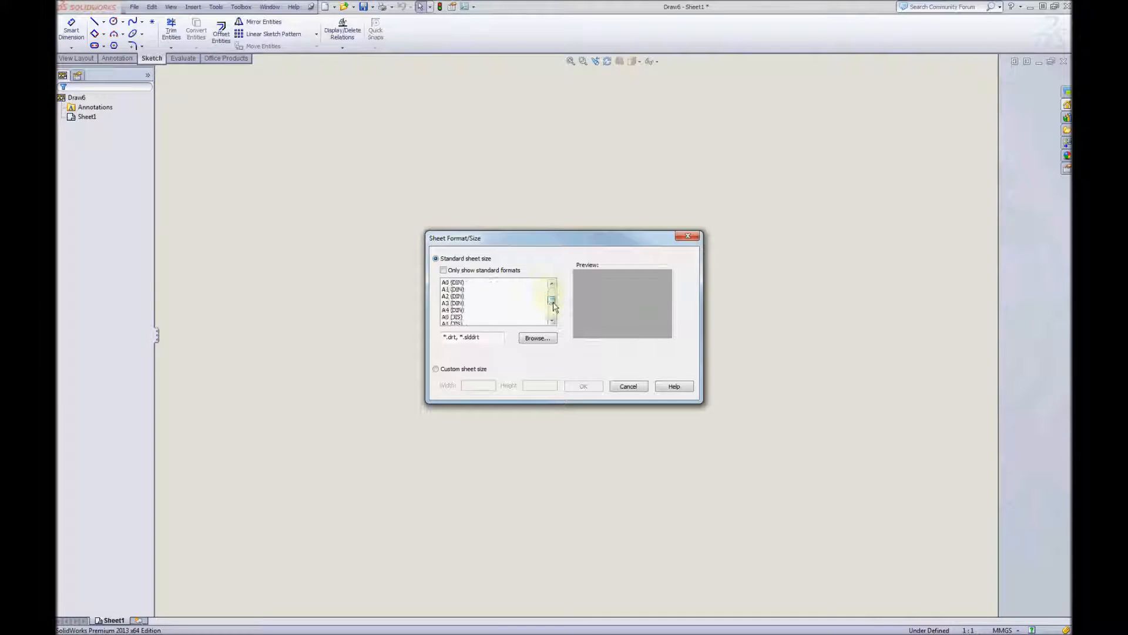
click(536, 338)
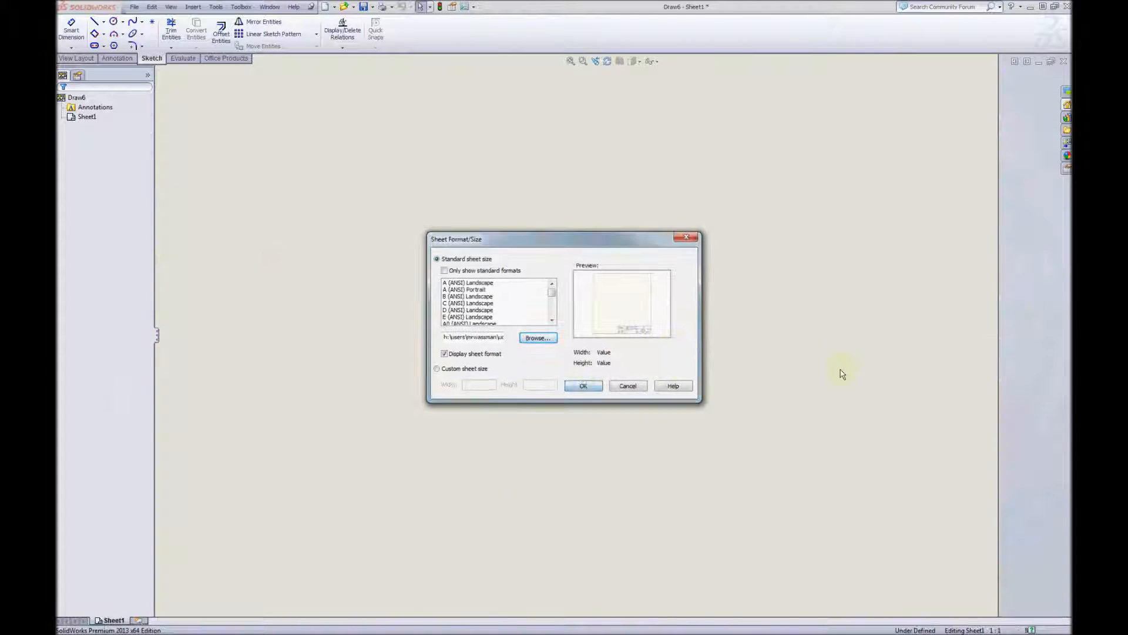
click(583, 385)
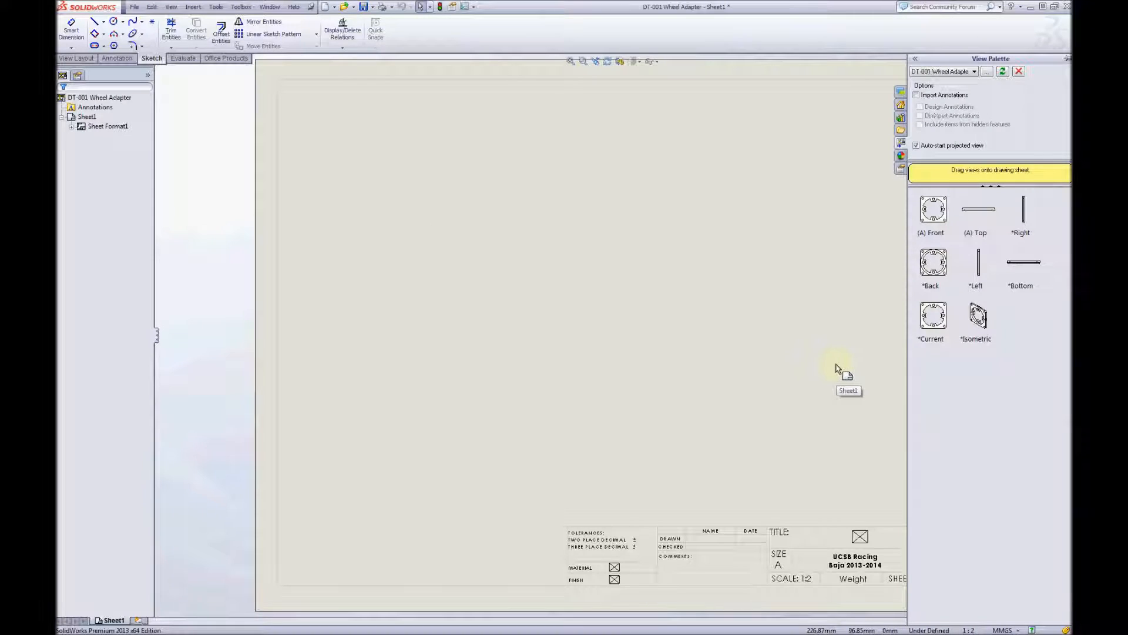
mouse_move(1029, 330)
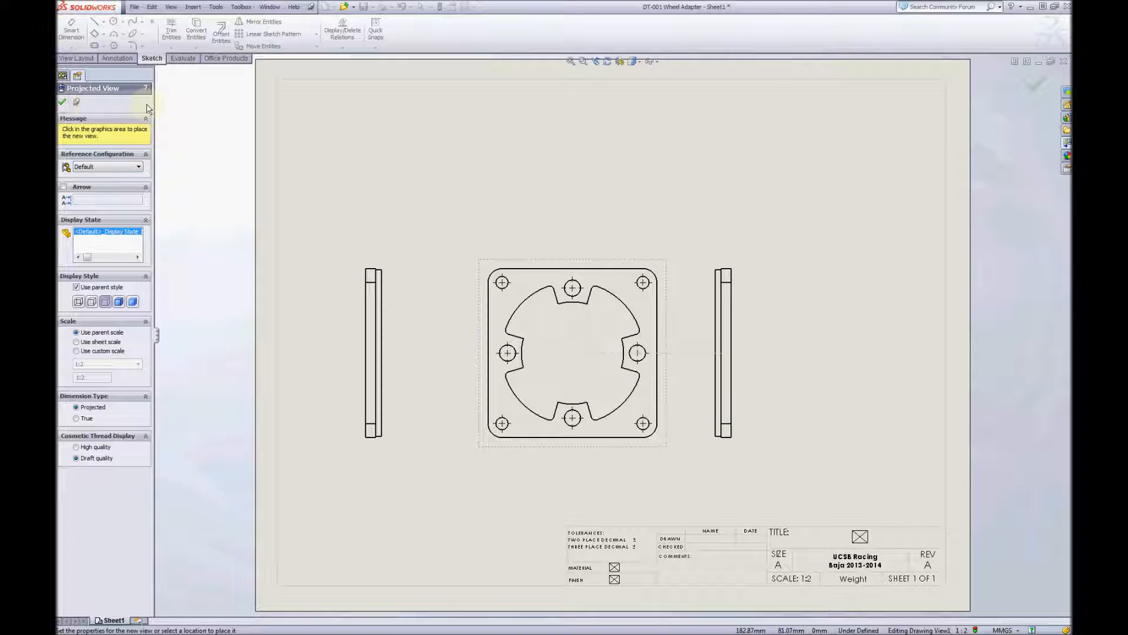
Finish the projected side views and add another drawing view for the back face
right_click(794, 358)
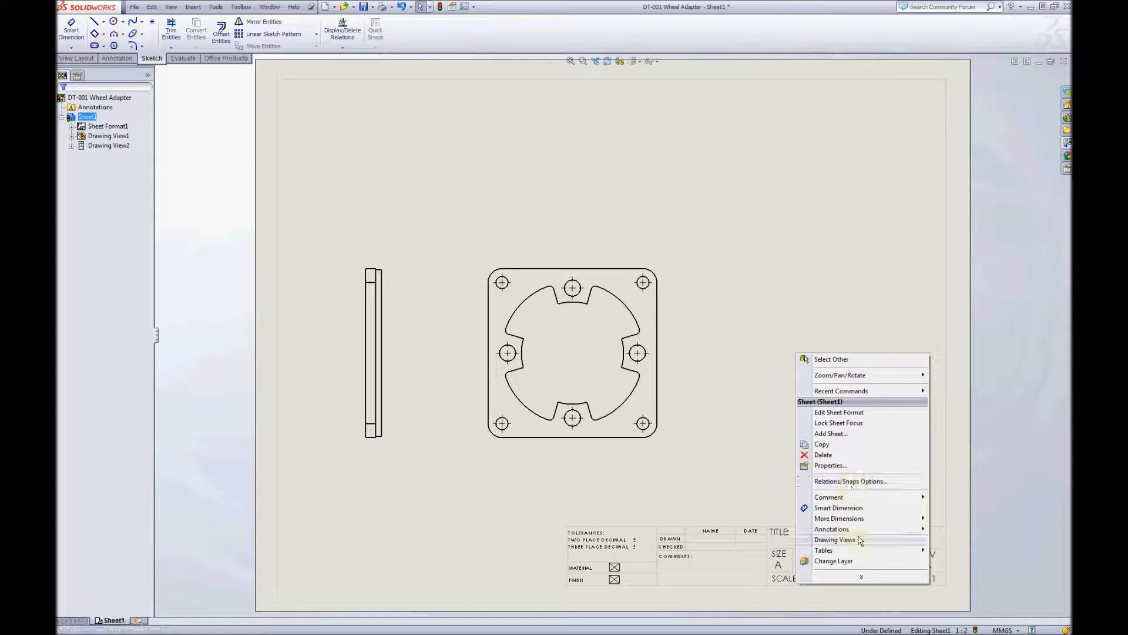
click(835, 540)
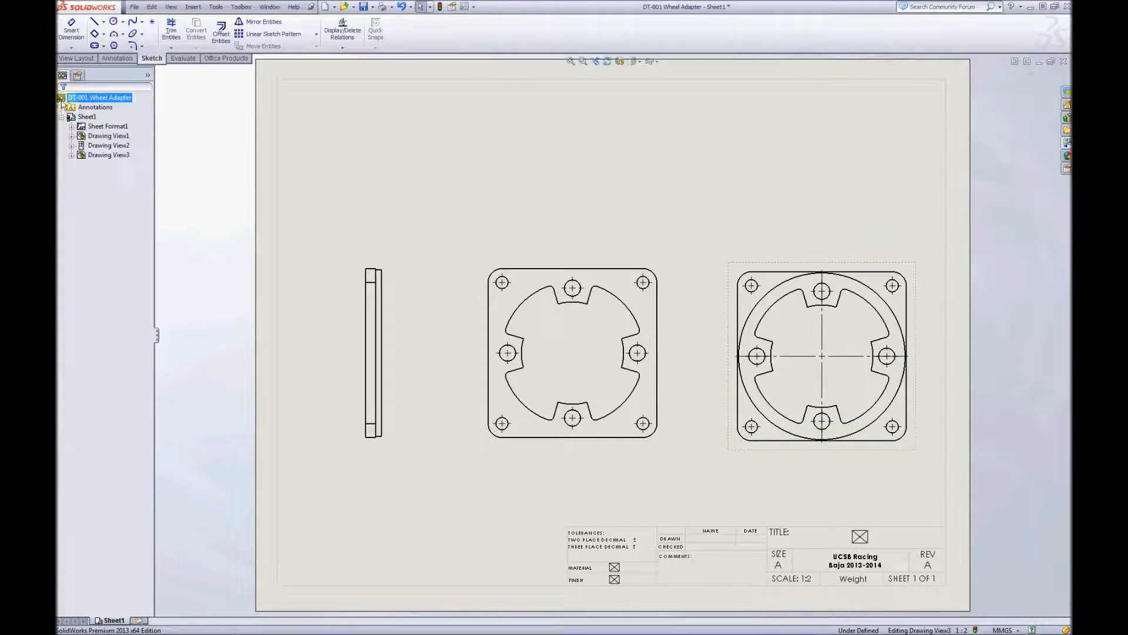
Edit the sheet format so the title block reads 'Gravely Hub Adapter'
right_click(569, 288)
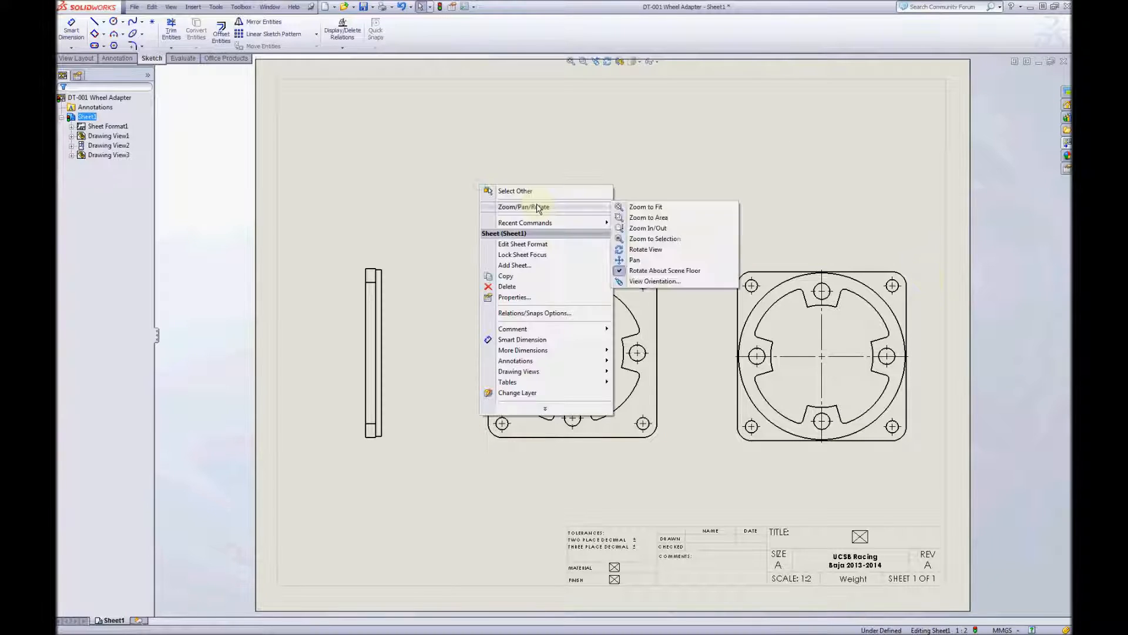
click(645, 206)
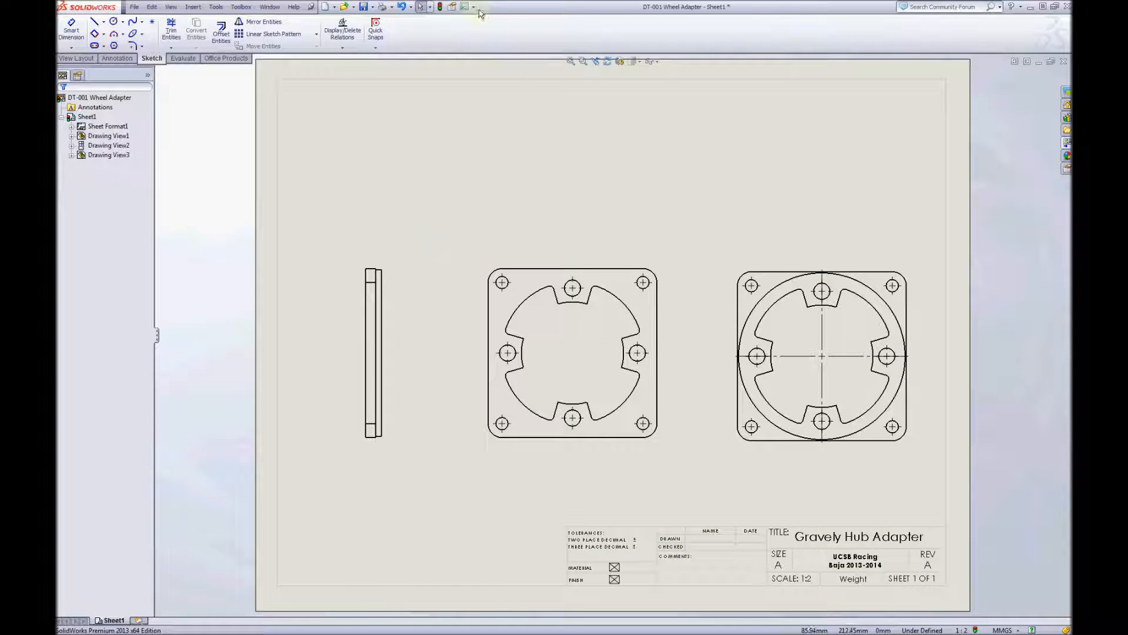
click(451, 7)
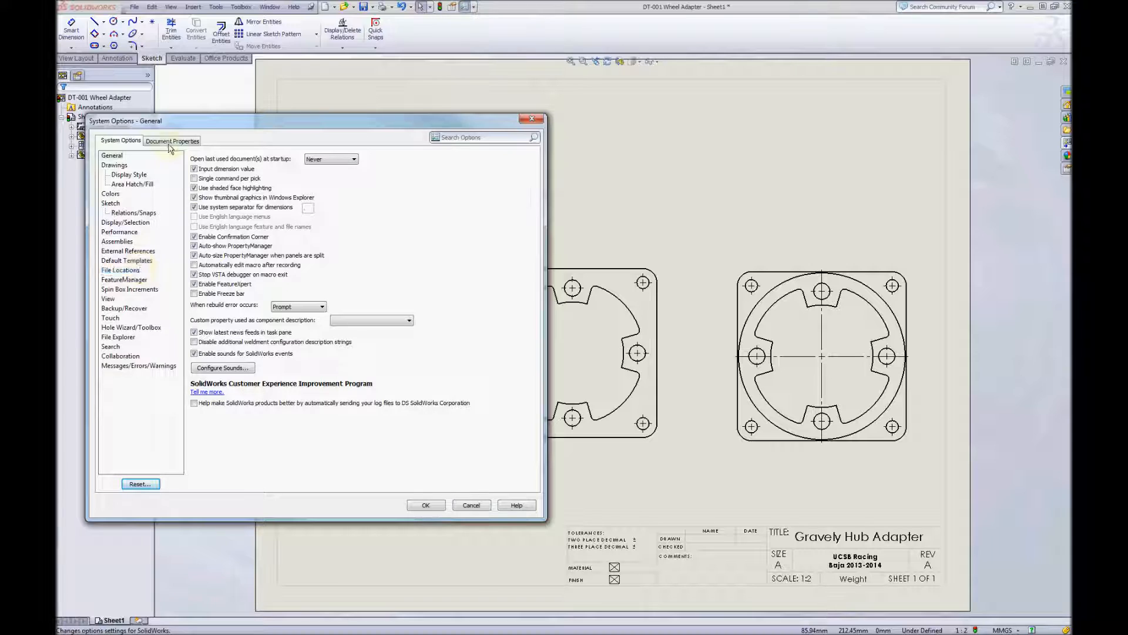
Set the document's unit system to IPS (inch, pound, second) and apply it
click(173, 141)
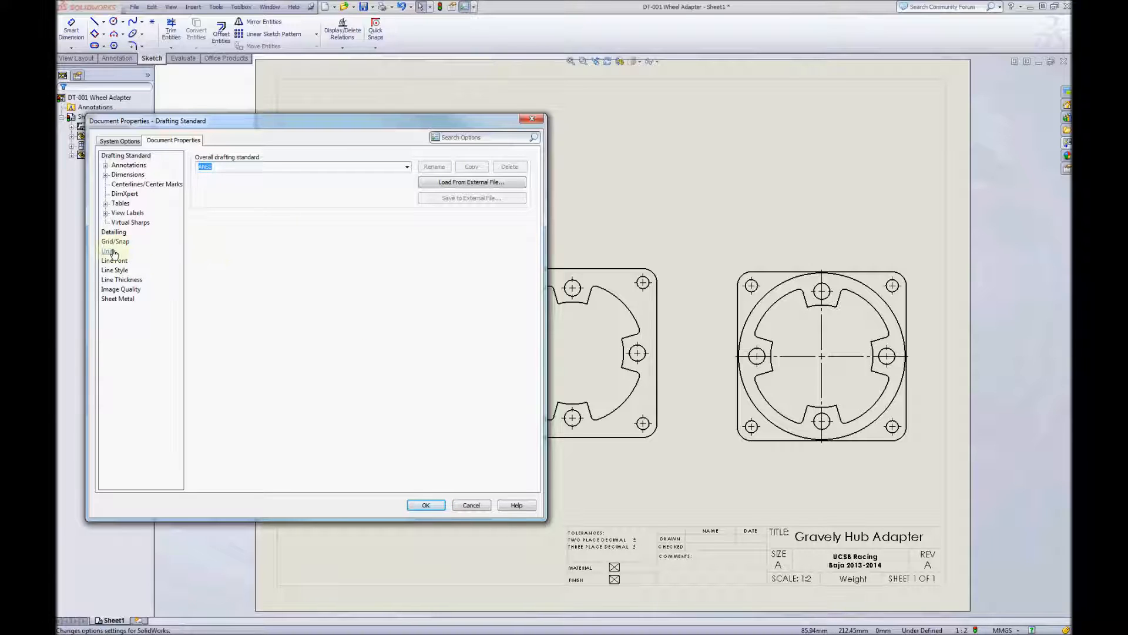
click(109, 251)
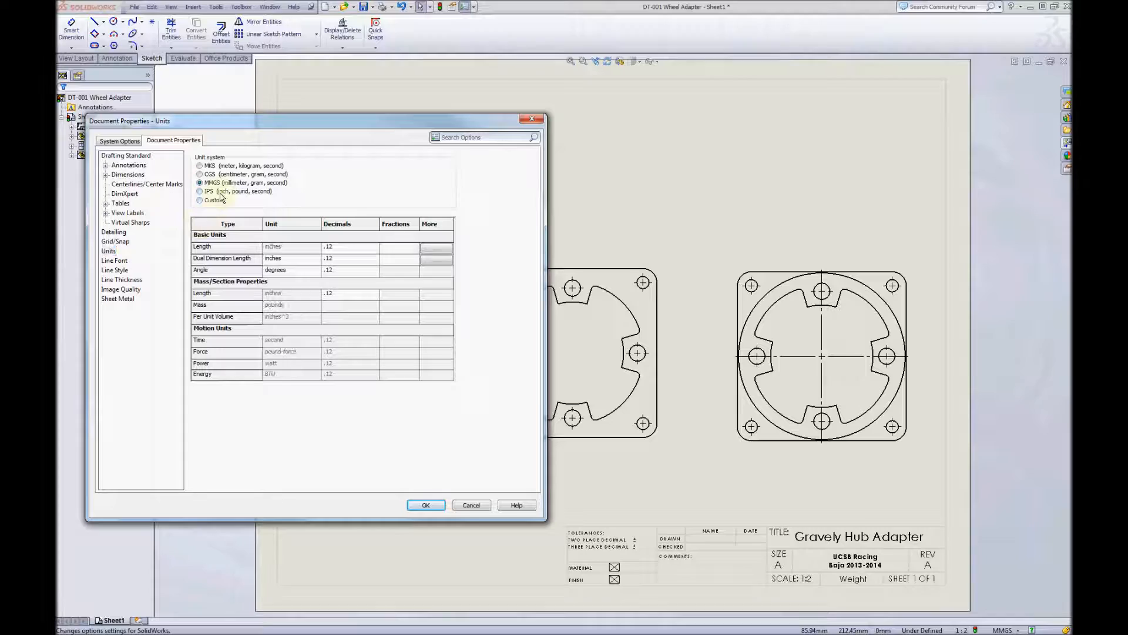
click(200, 191)
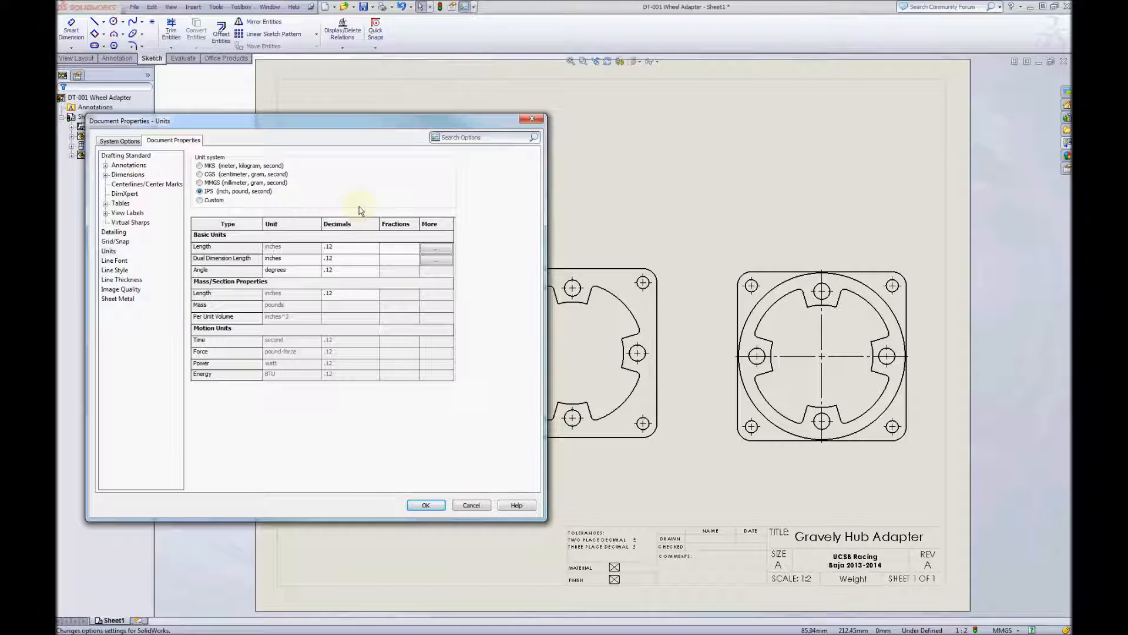
mouse_move(319, 283)
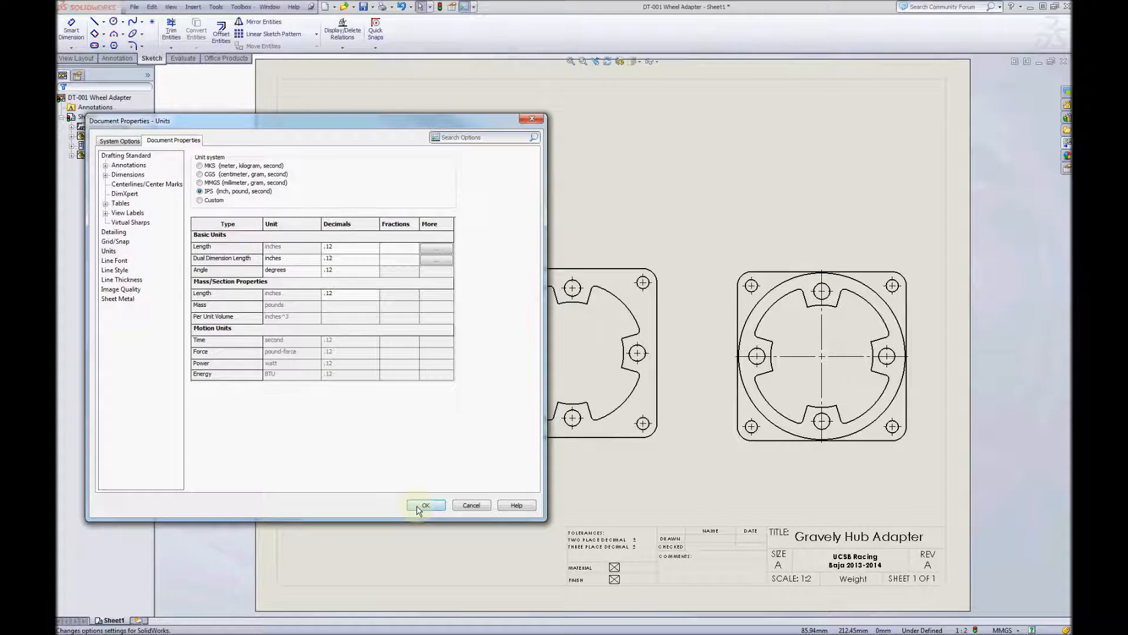
click(424, 505)
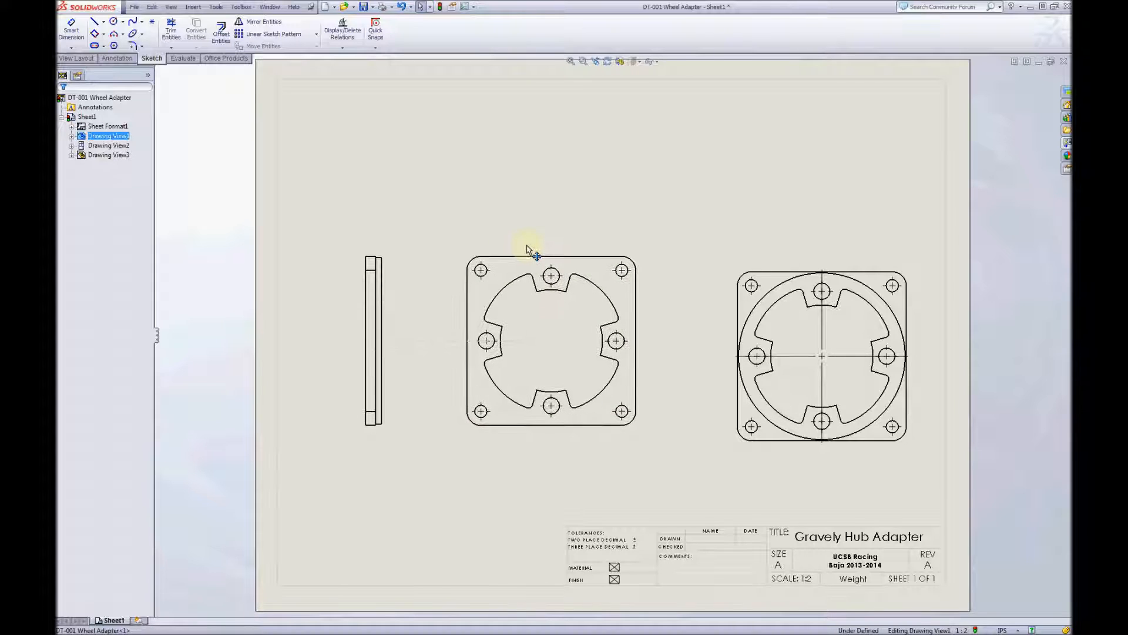
Add vertical ordinates 0, 2.00, 2.17, 2.60 for the front-view holes, then horizontal ordinates
click(821, 356)
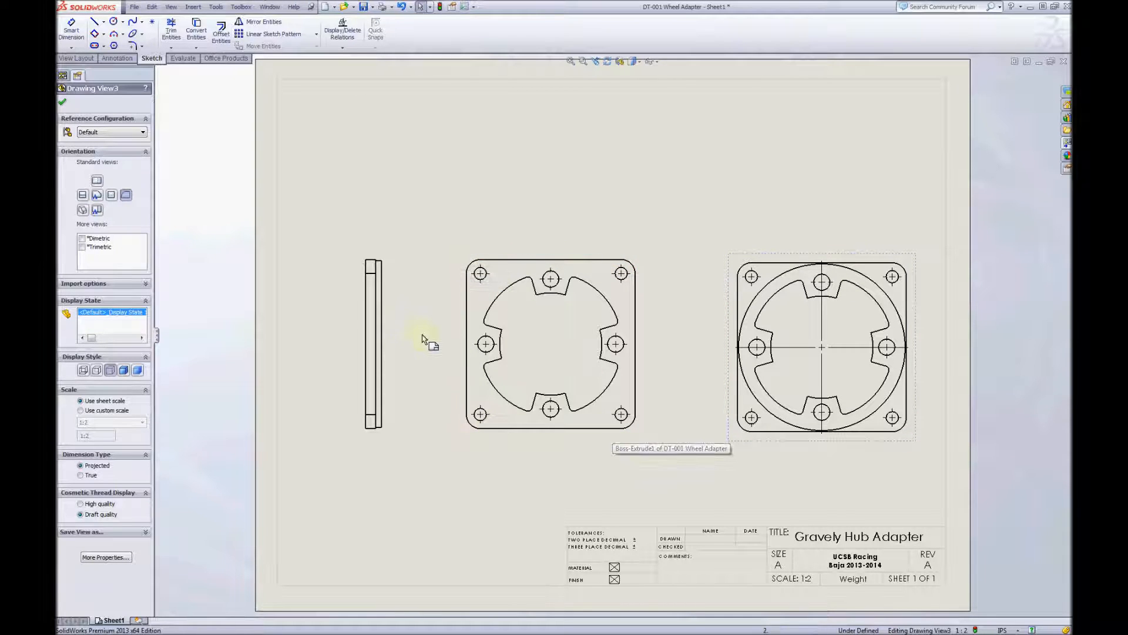
click(616, 345)
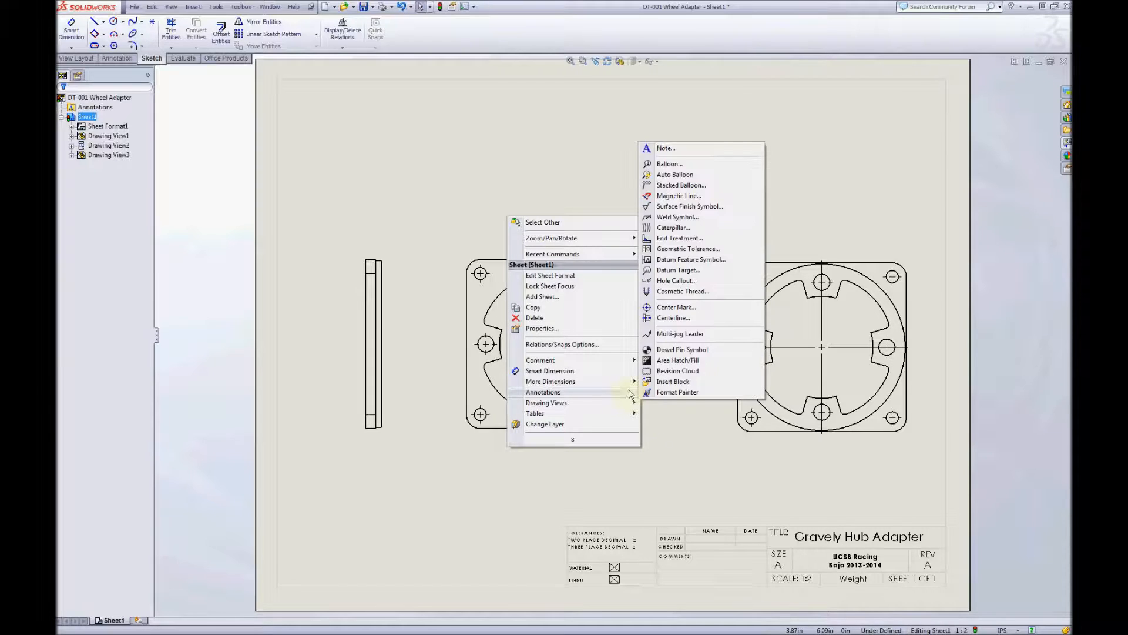
mouse_move(551, 381)
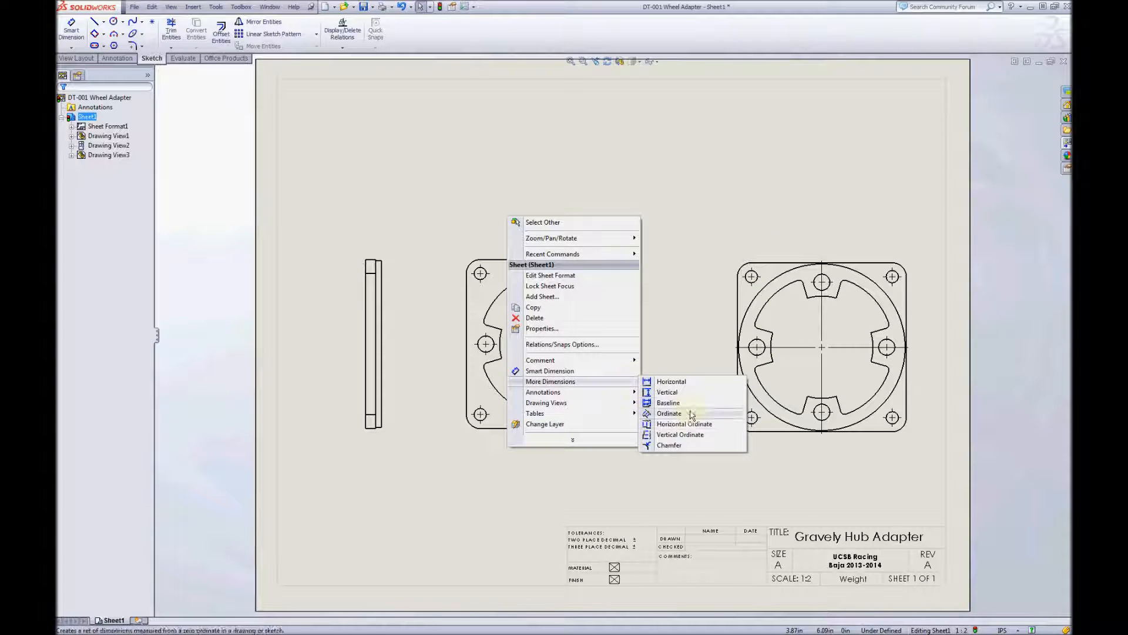
mouse_move(680, 433)
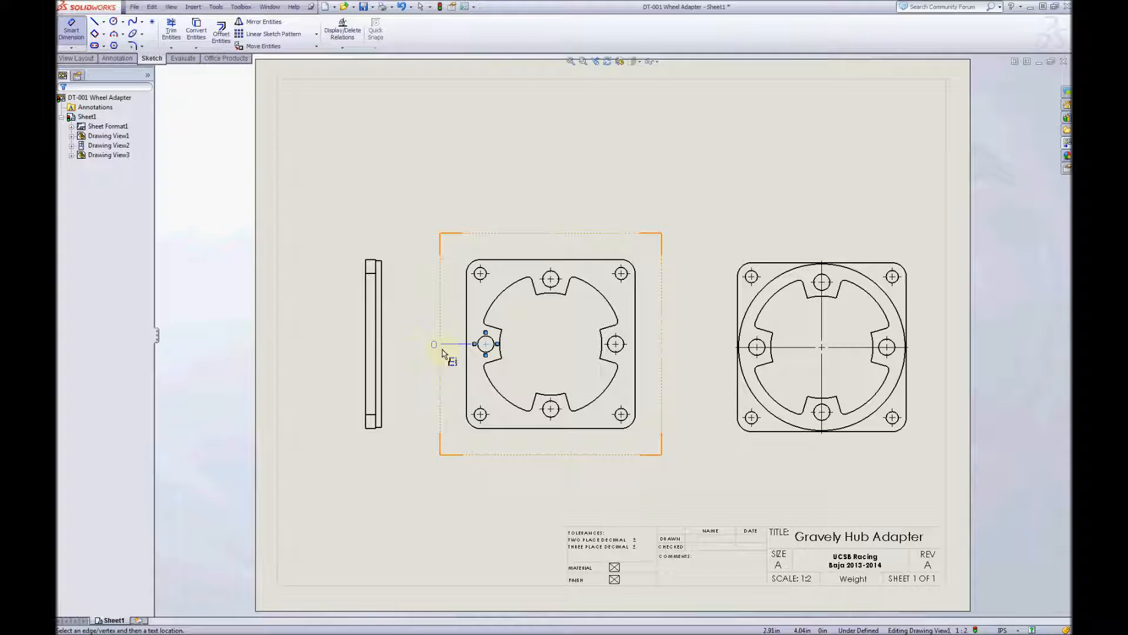
click(480, 276)
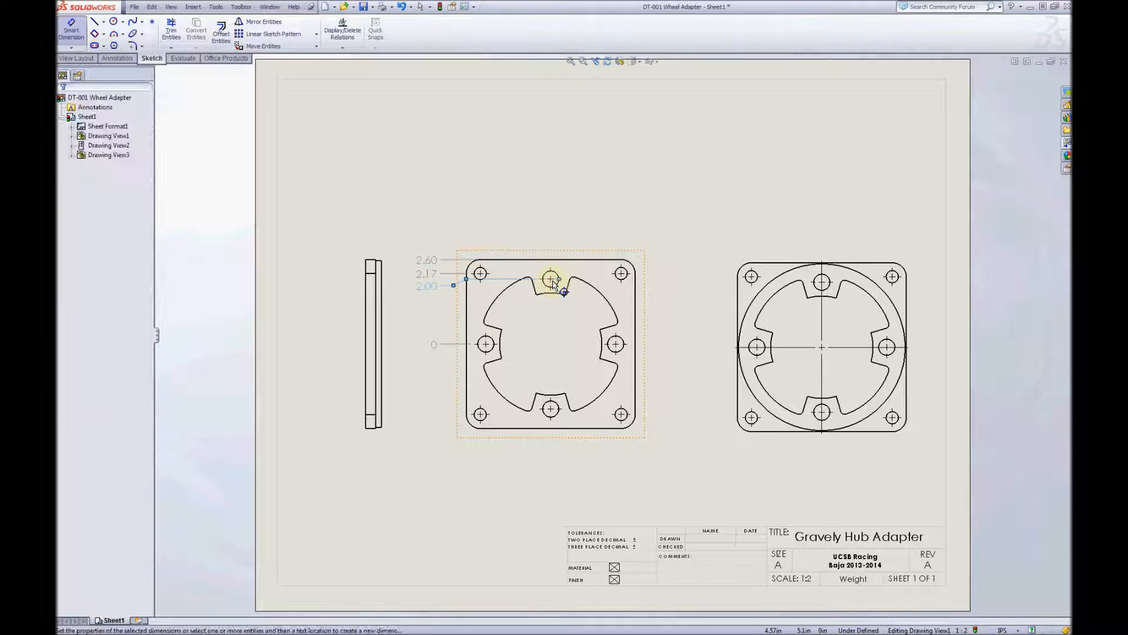
click(551, 278)
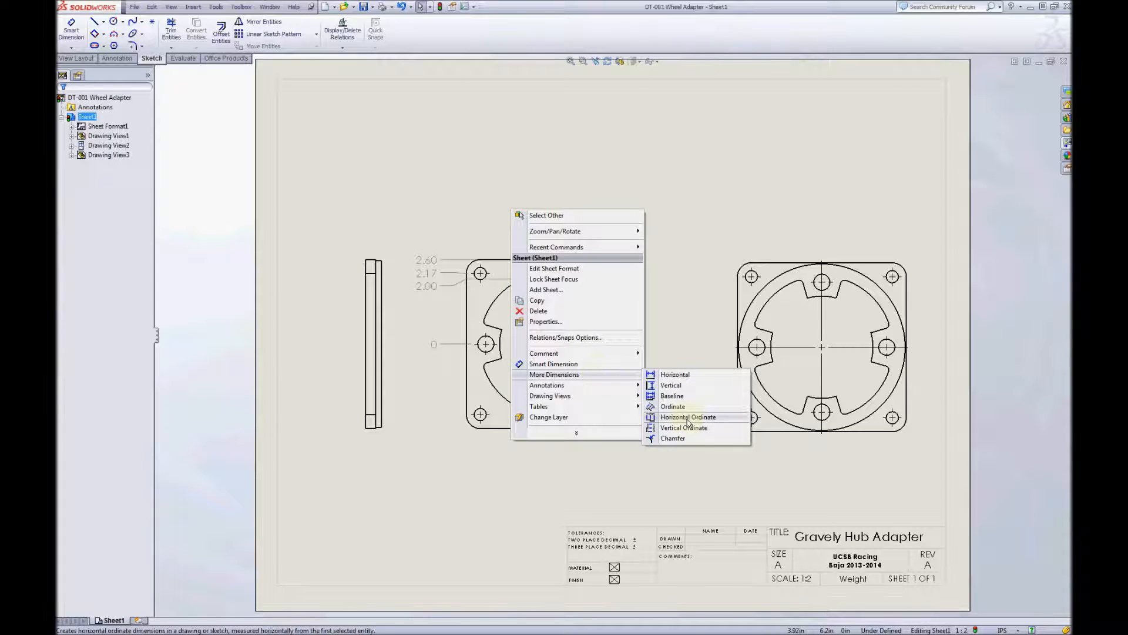
click(687, 417)
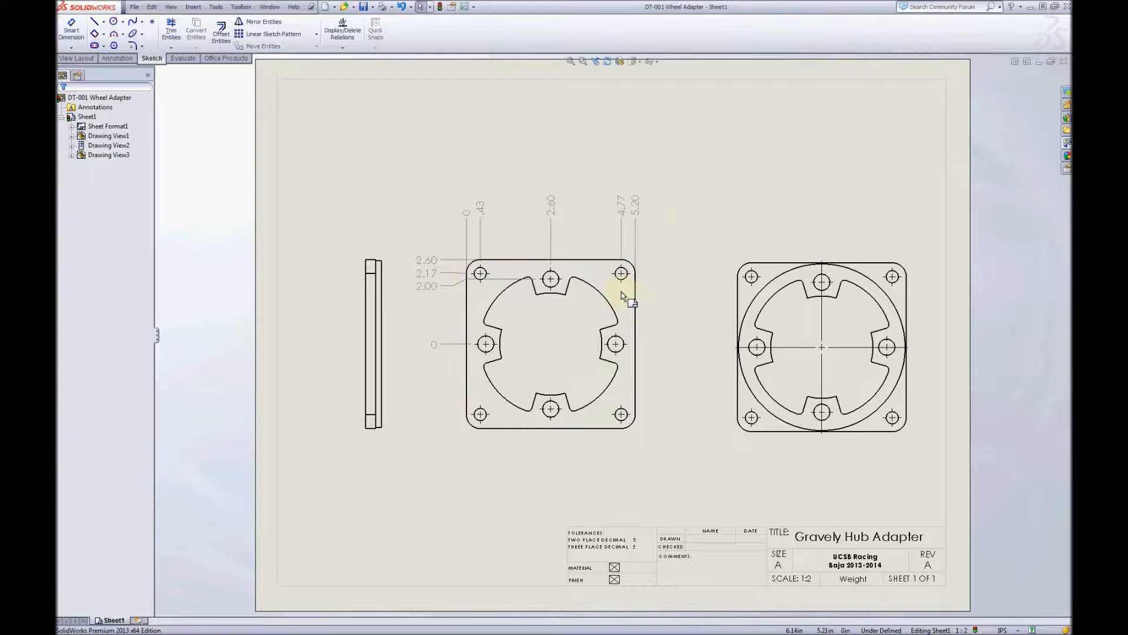
Dimension a corner hole as Ø.375 with three decimals and 'x 4' text
click(620, 275)
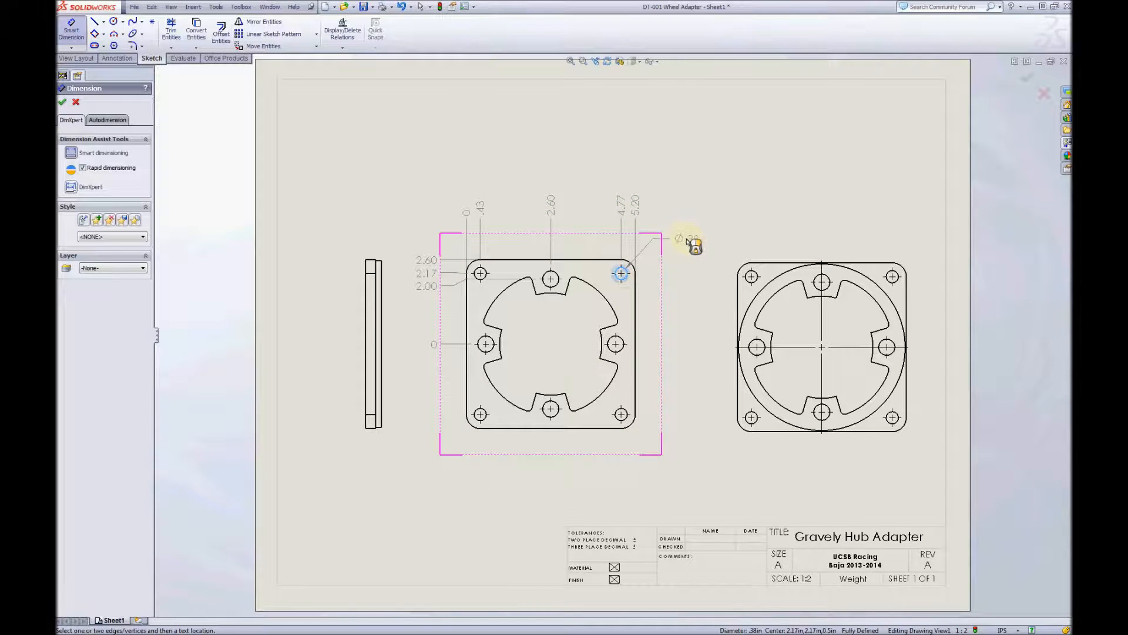
click(621, 273)
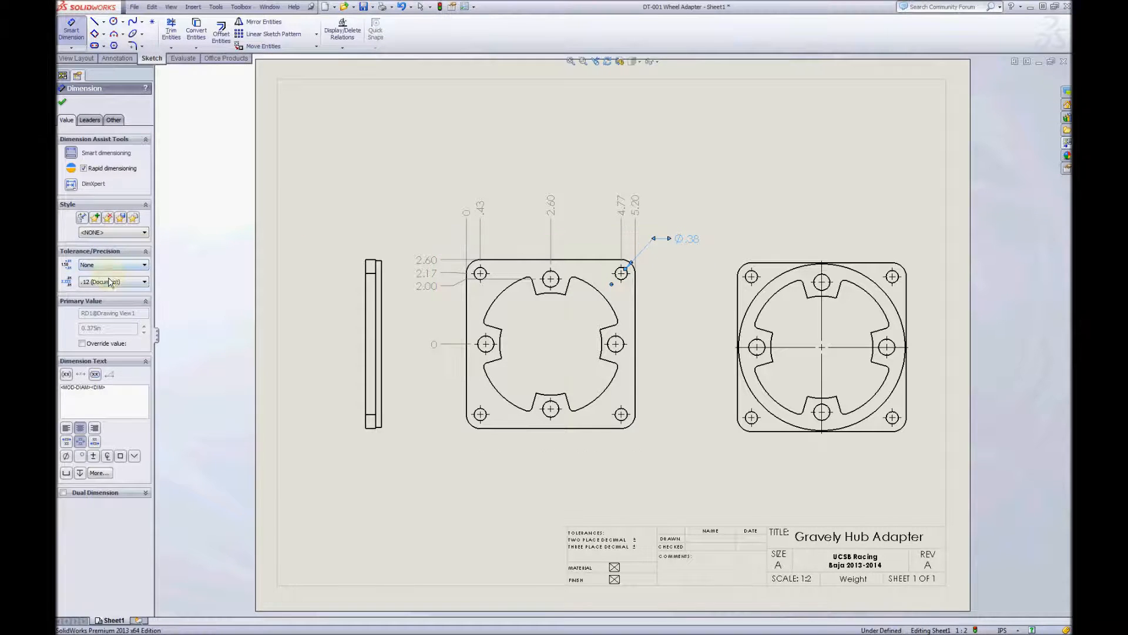
click(112, 282)
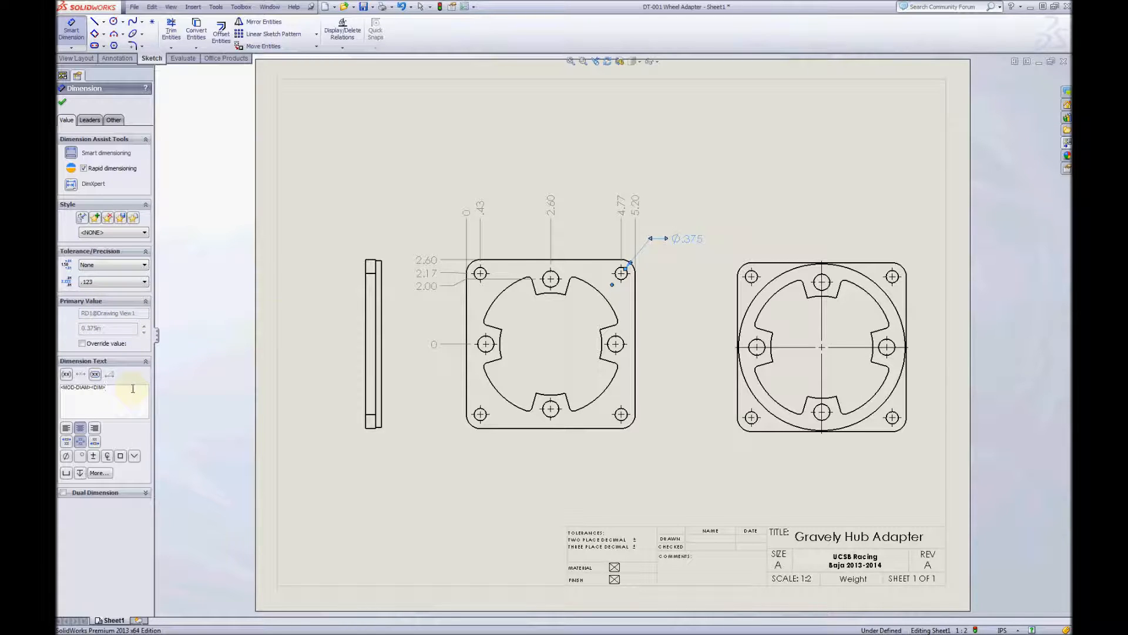
text(x 4)
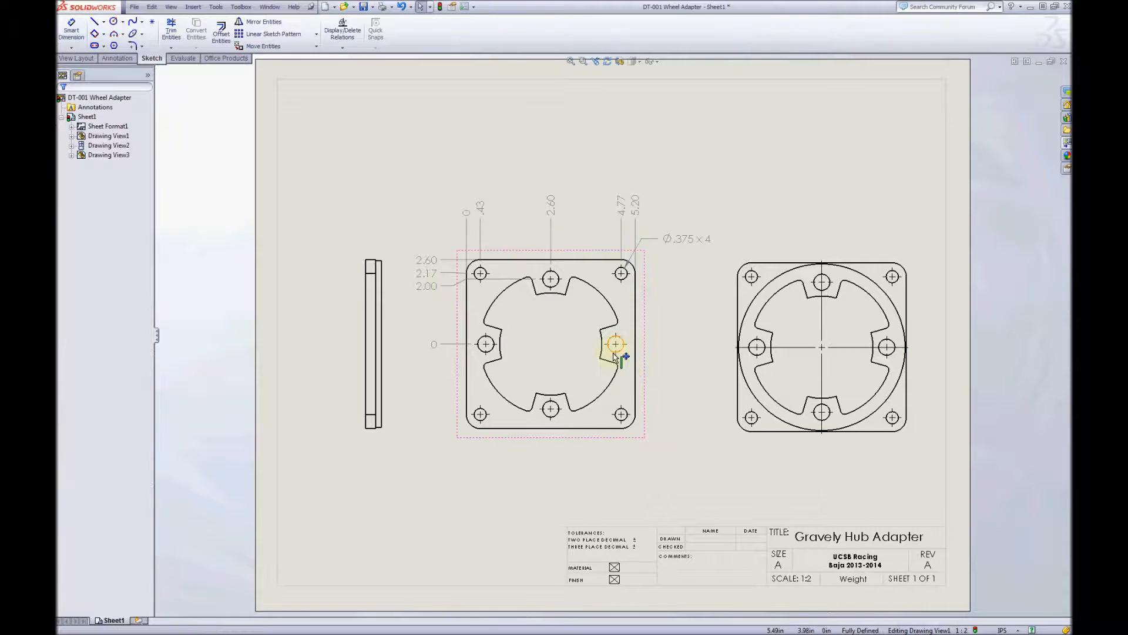
Dimension a side hole as Ø.50 x 4 and the large cutout as Ø4.38
click(71, 31)
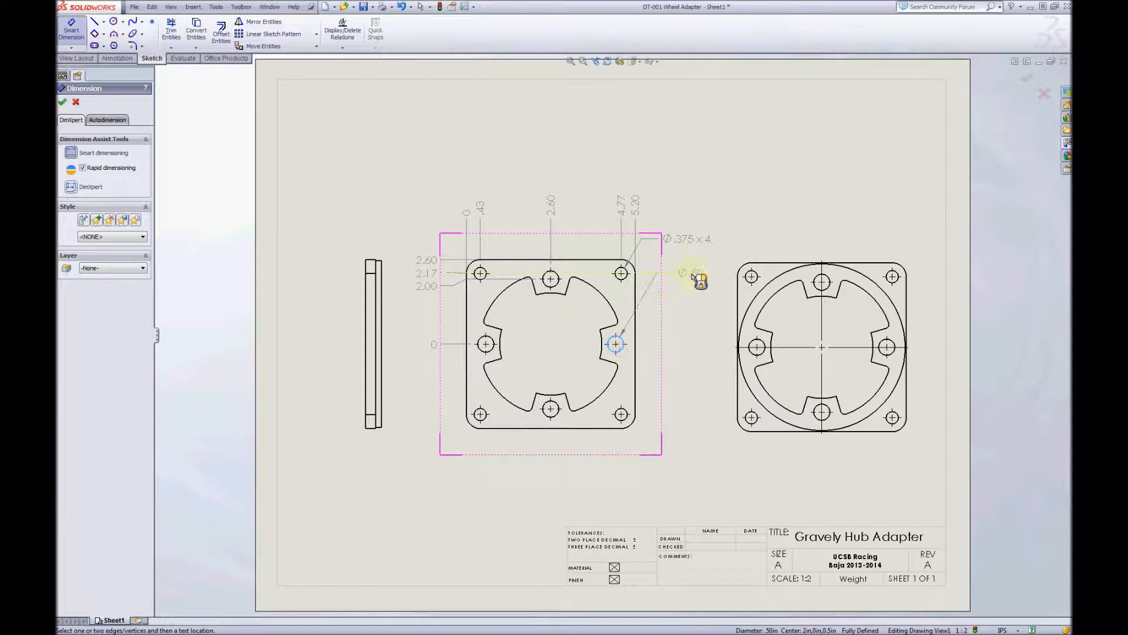
click(615, 344)
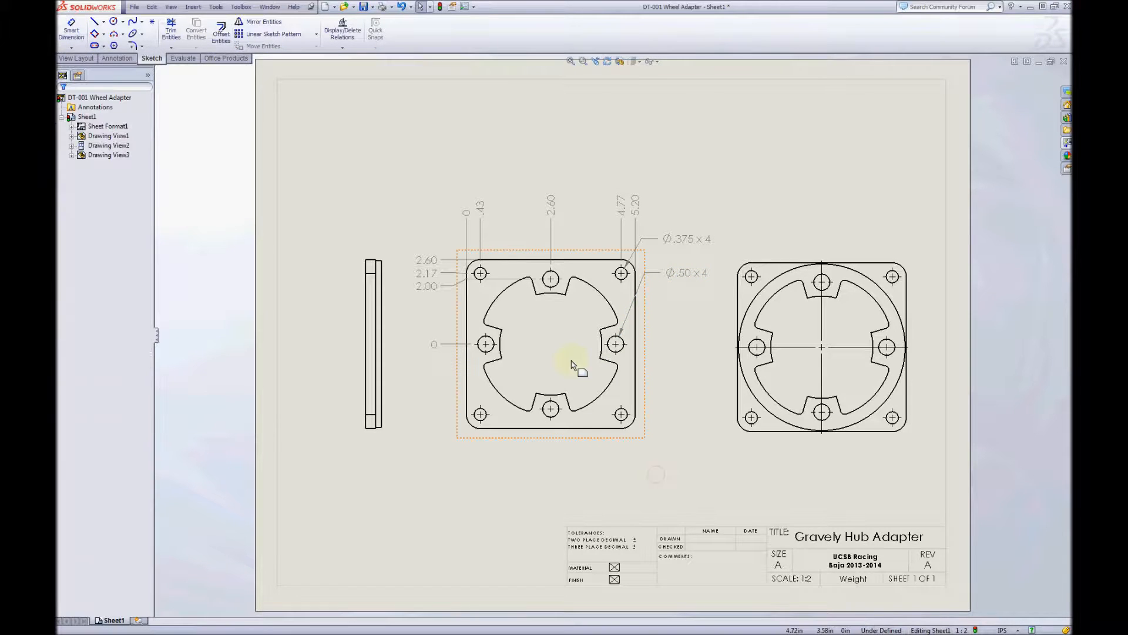
click(71, 29)
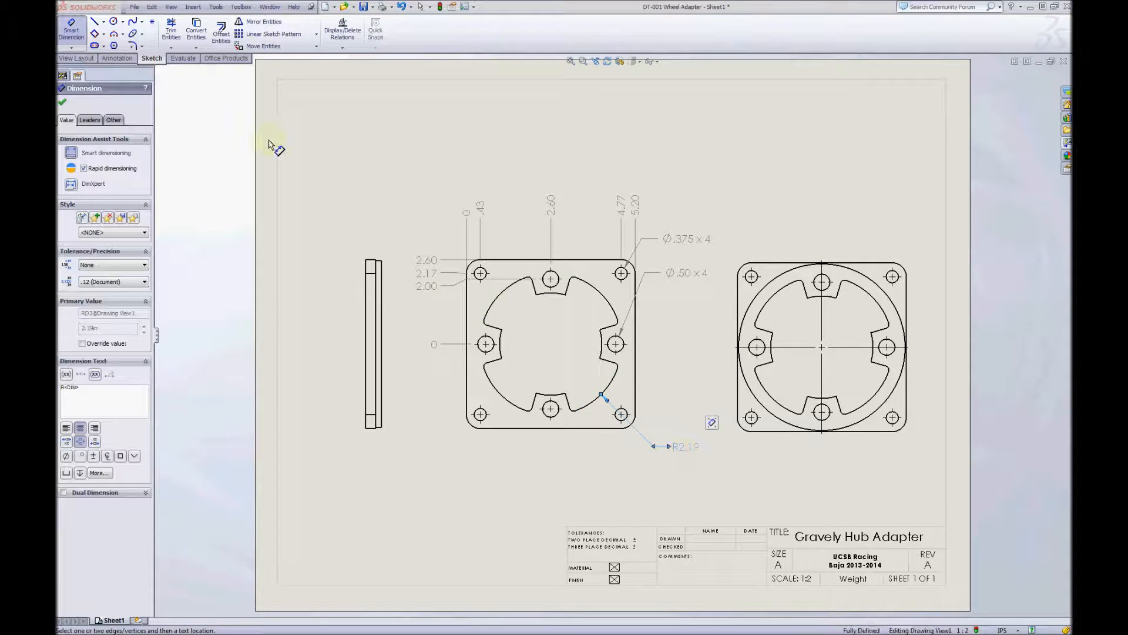
click(90, 120)
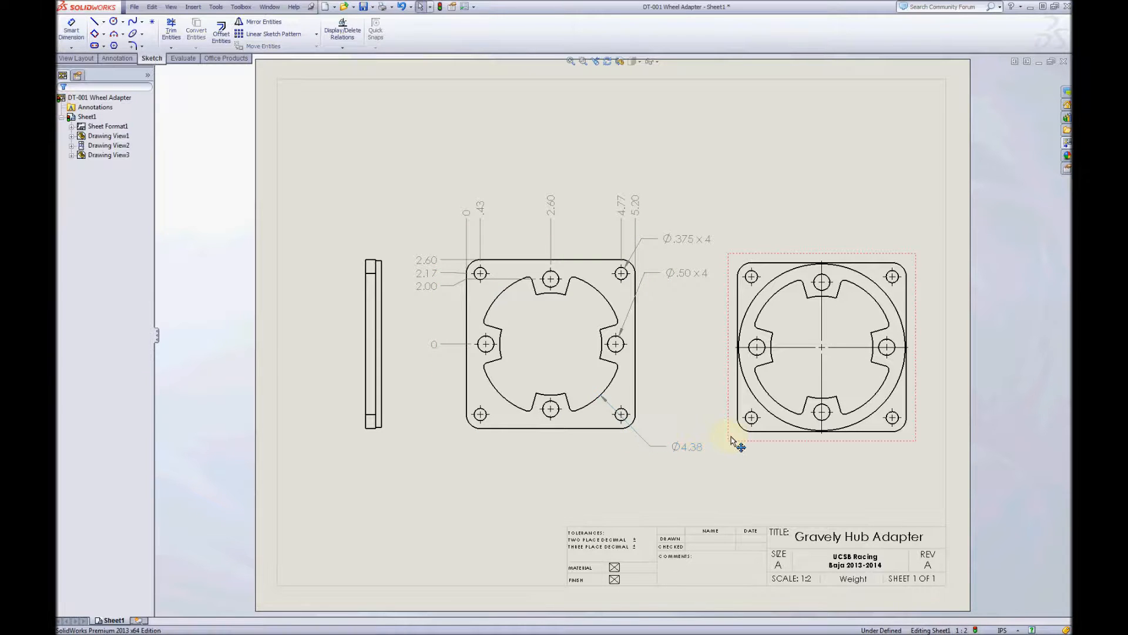
Add the .50 thickness dimension between the side view's two edges
click(71, 29)
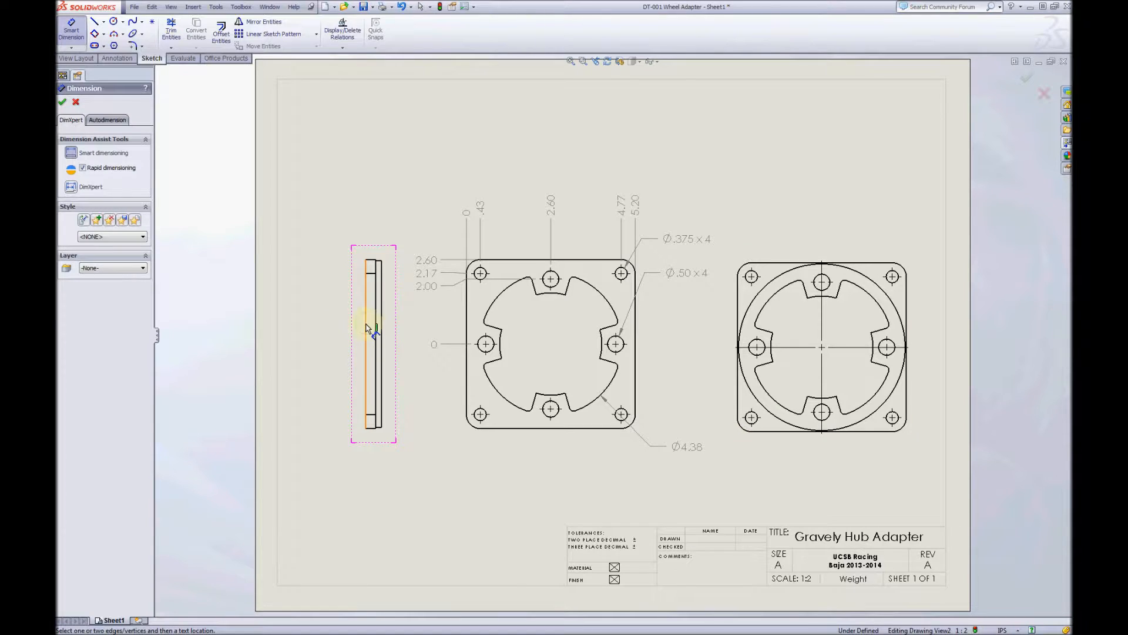
click(374, 342)
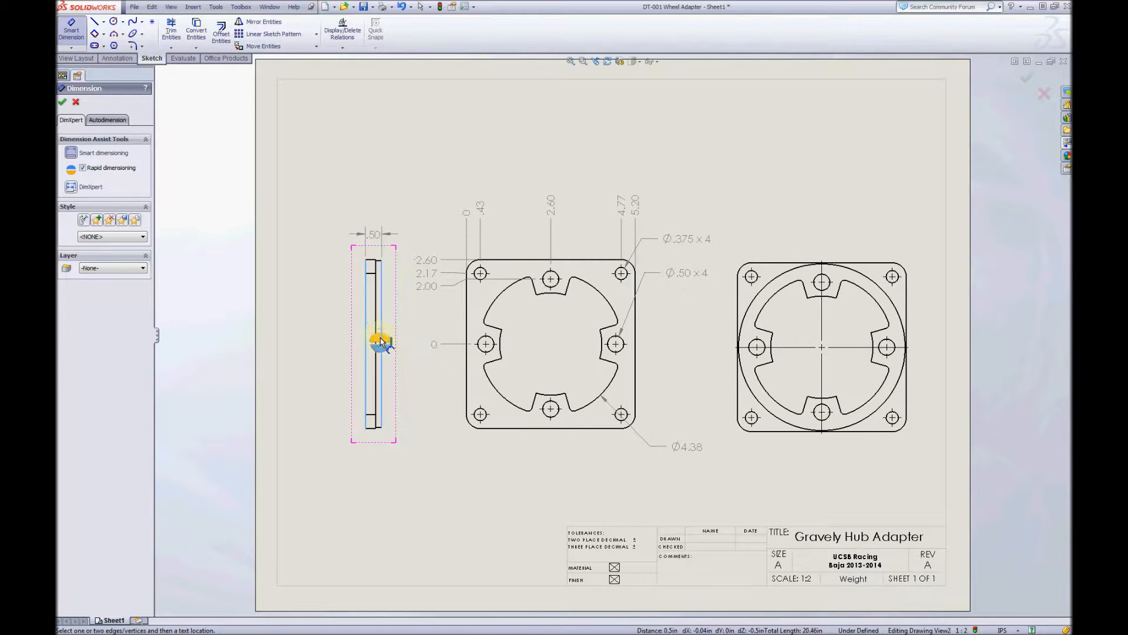
click(326, 210)
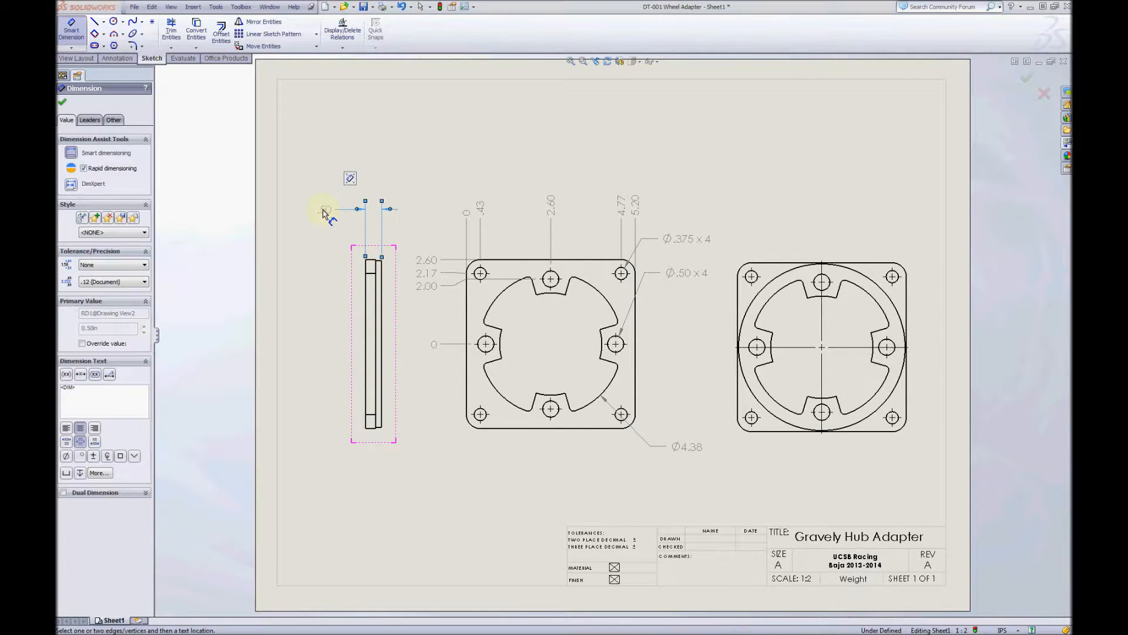
click(561, 367)
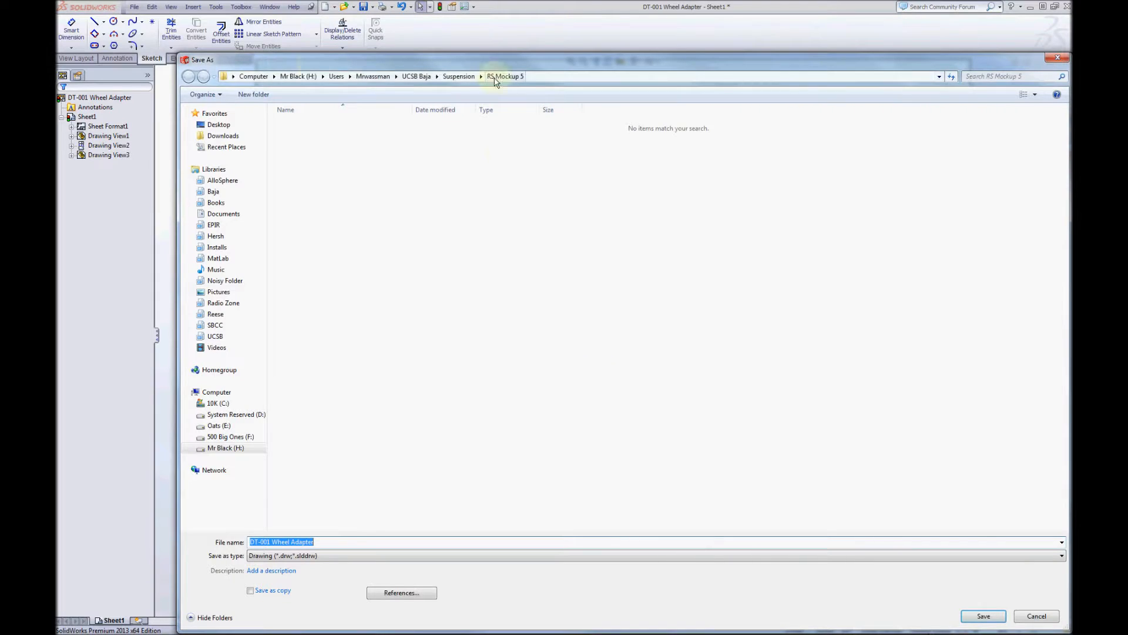
Save the drawing and export a PDF copy to the Drawings folder
click(415, 76)
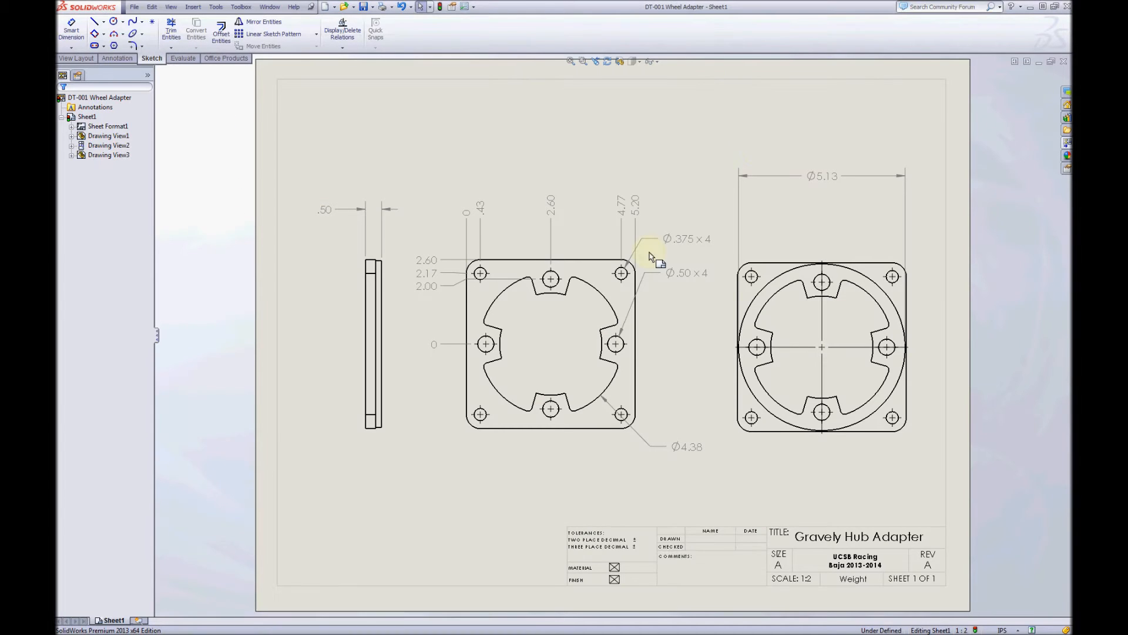
click(134, 6)
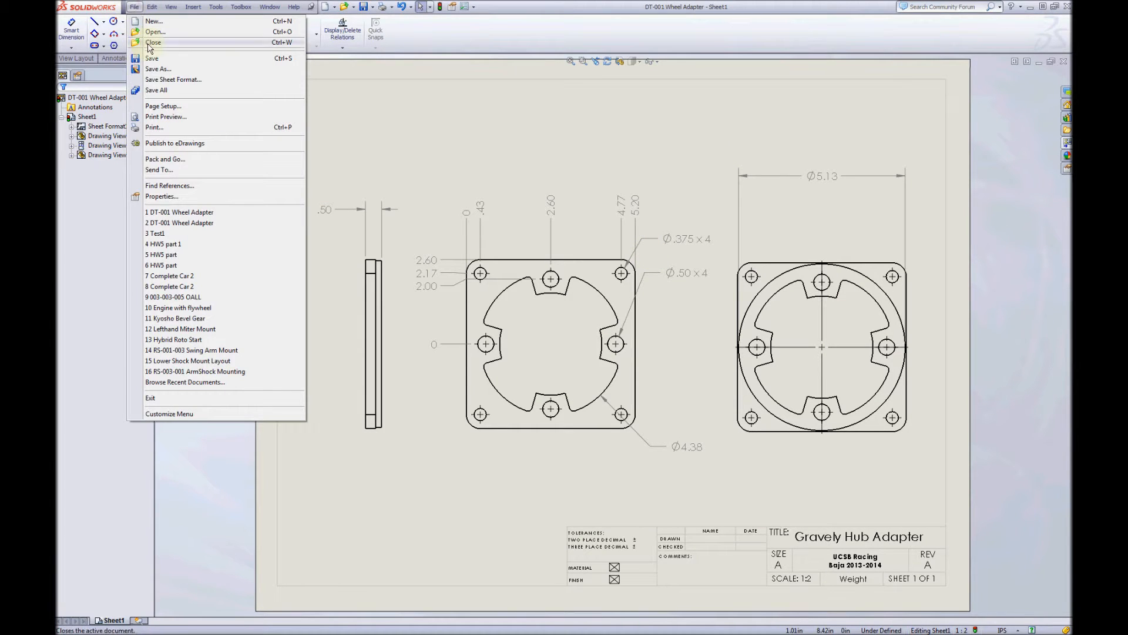
click(158, 68)
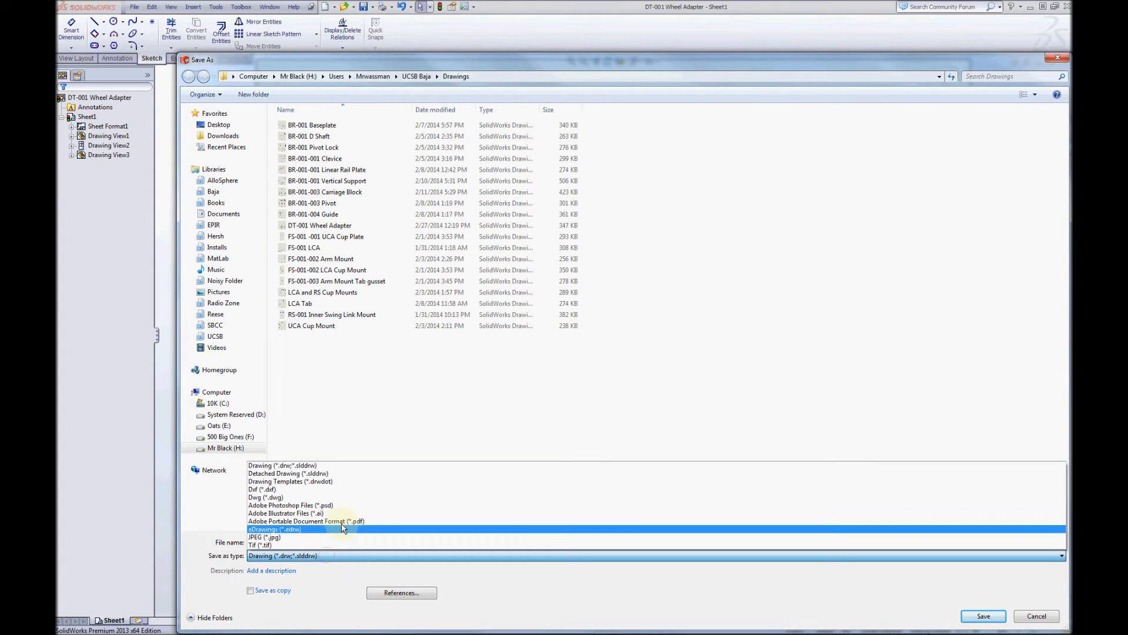
click(984, 615)
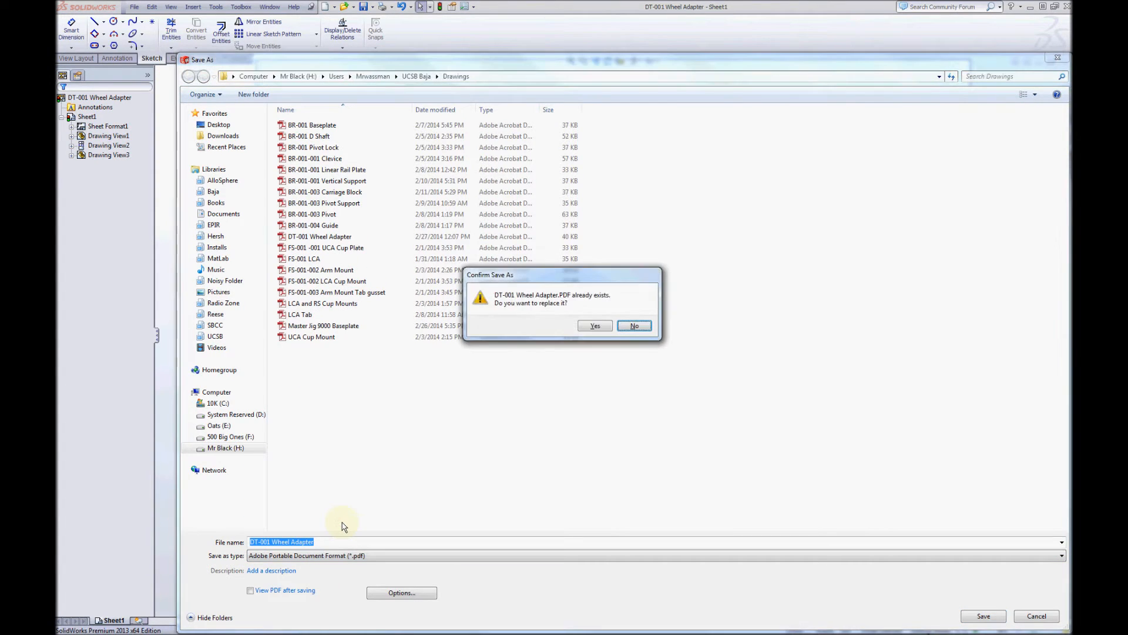